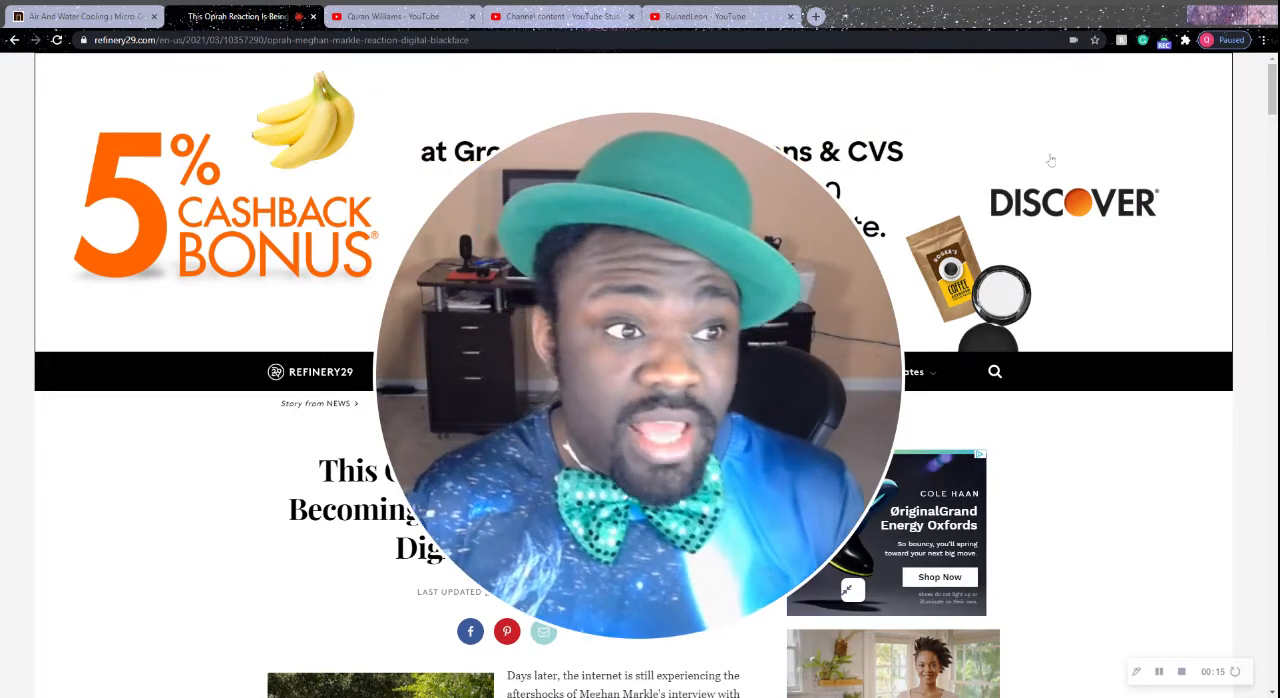
- Scroll past the top banner ad to the Refinery29 headline and Oprah photo
scroll(down, 3)
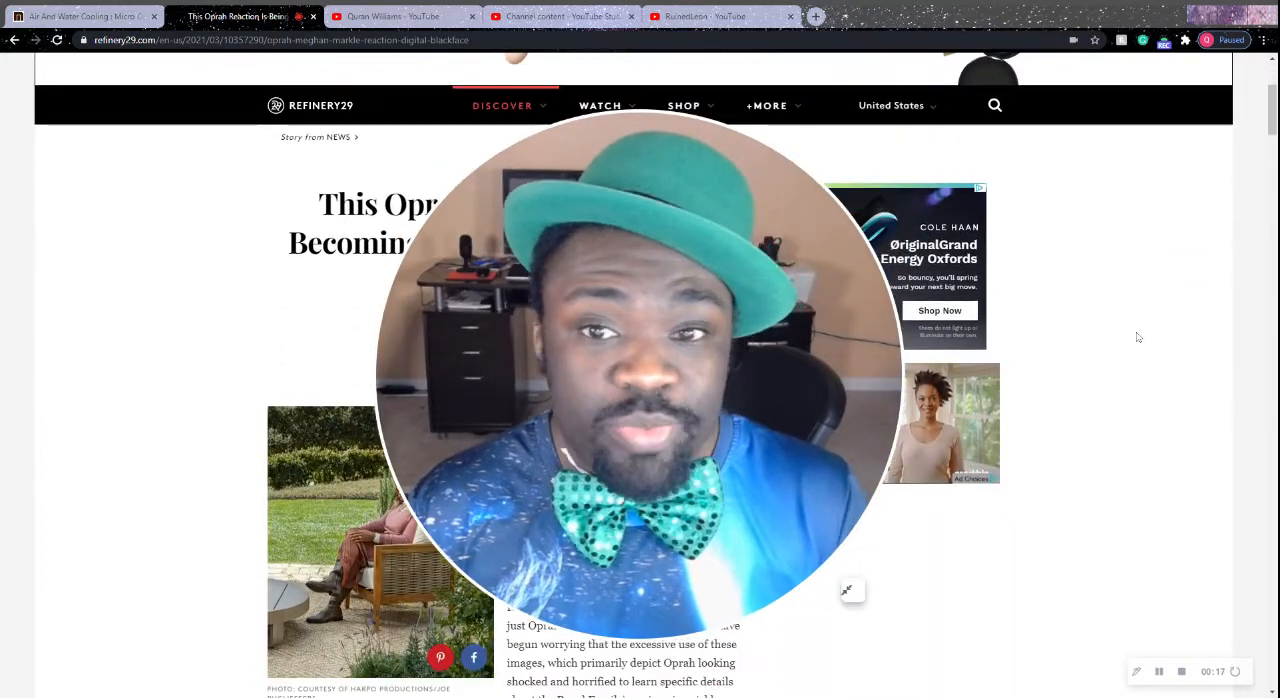
scroll(down, 3)
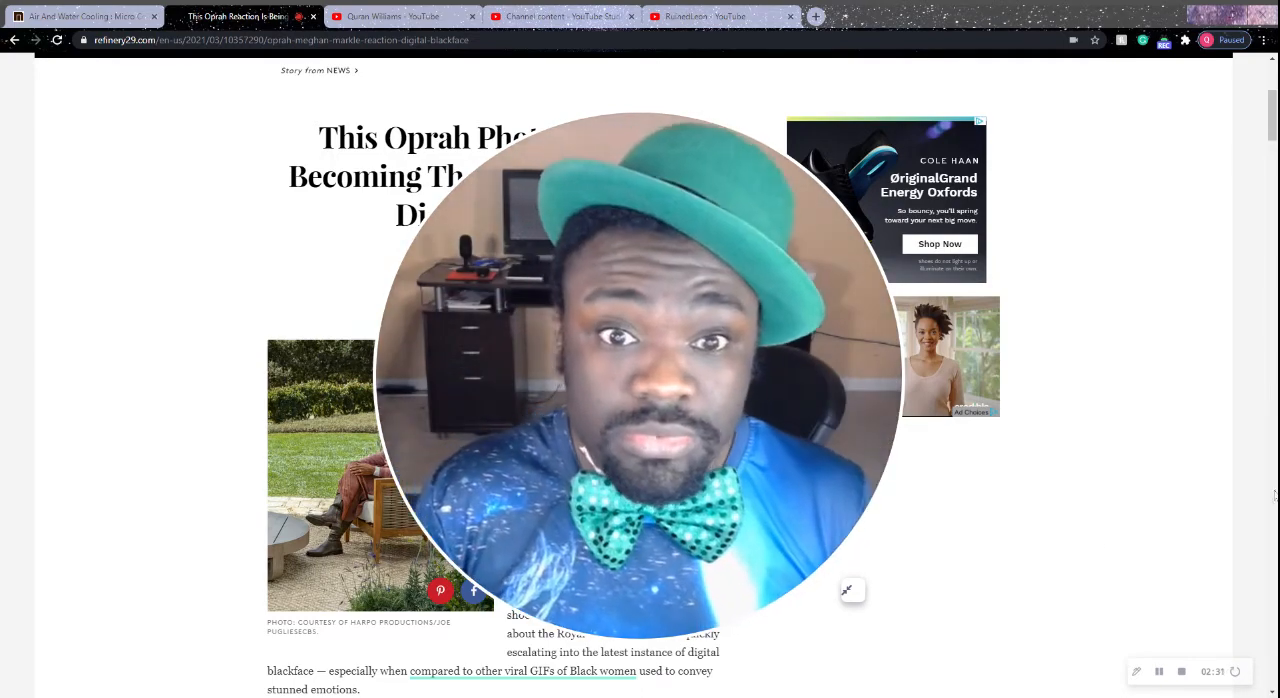
click(852, 590)
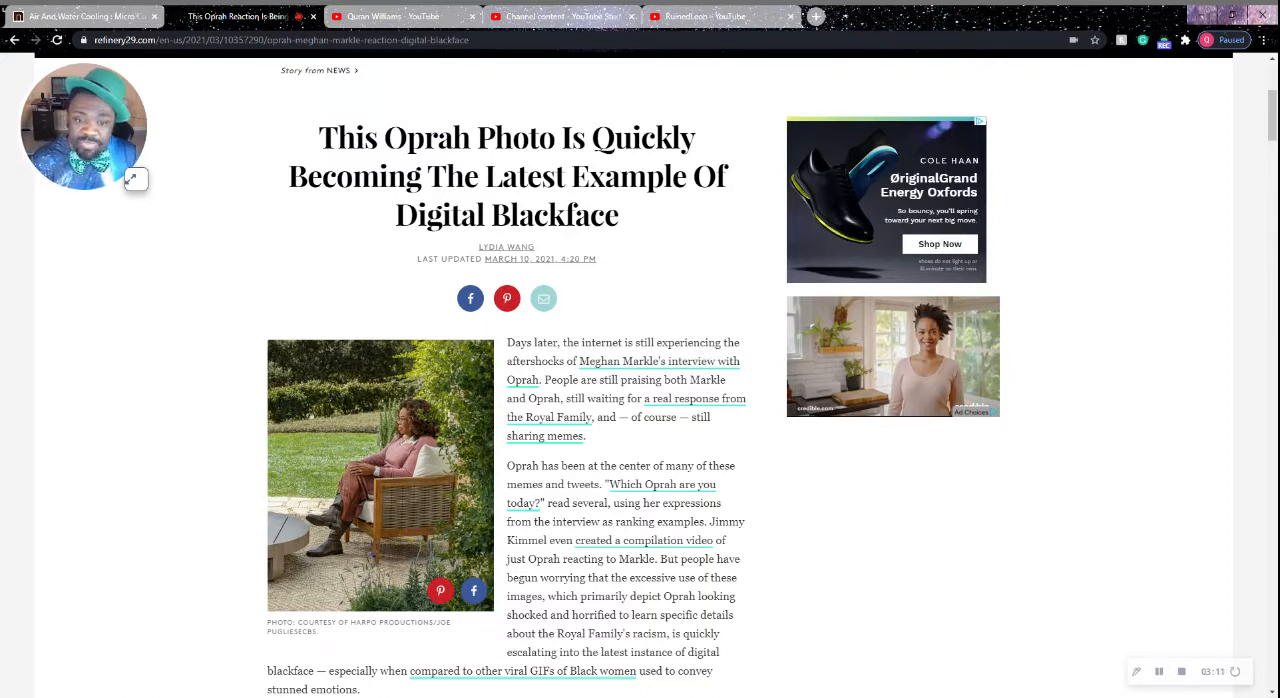
- Scroll slightly to show both opening paragraphs and the ad below them
scroll(down, 3)
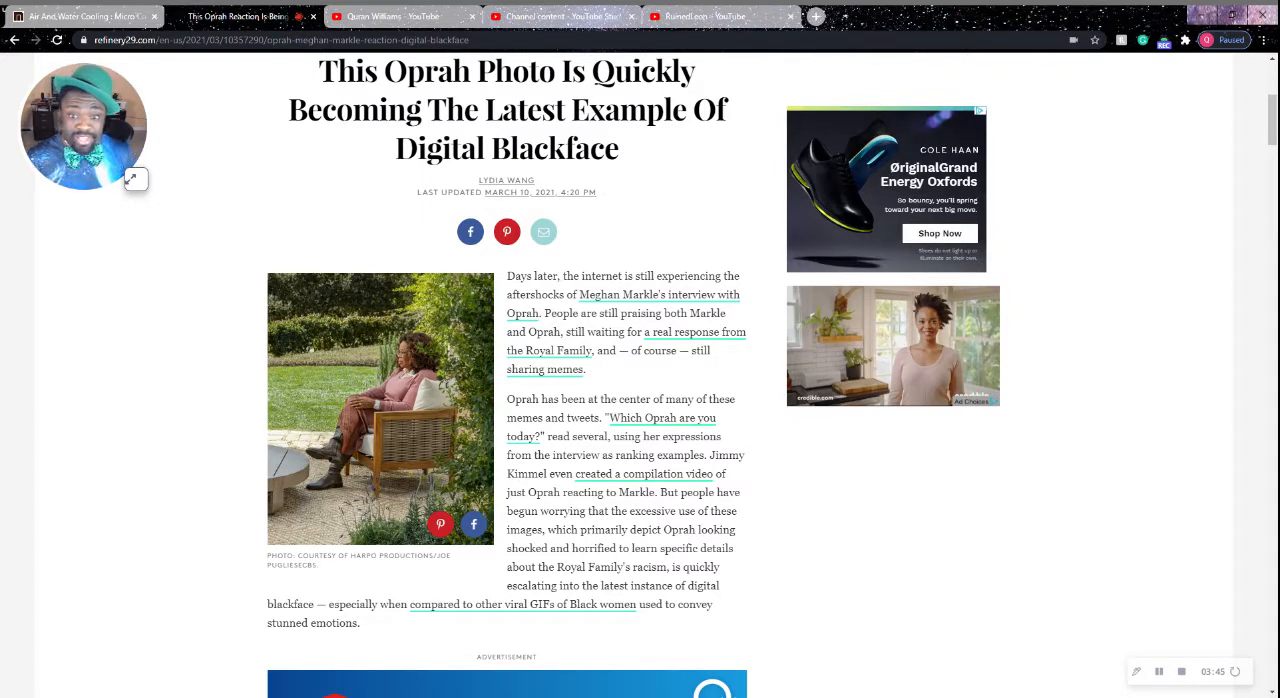
mouse_move(882, 172)
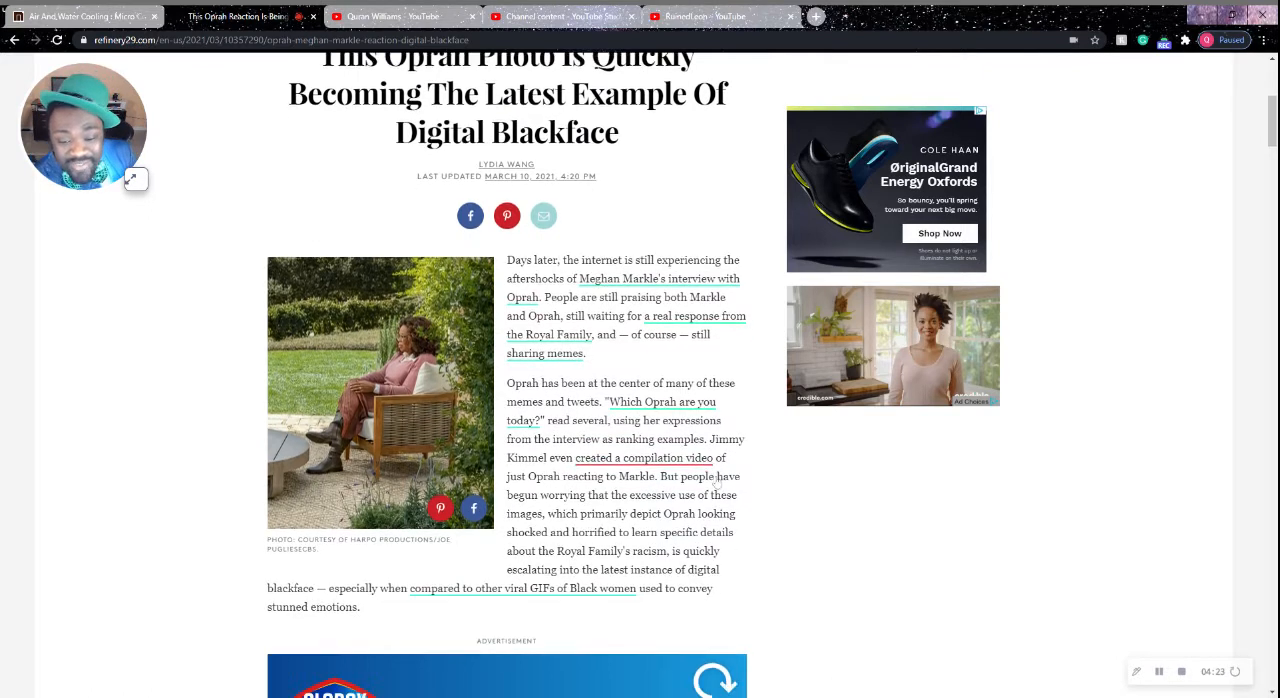
- Scroll a bit further so the introduction sits above the Clorox ad
scroll(down, 3)
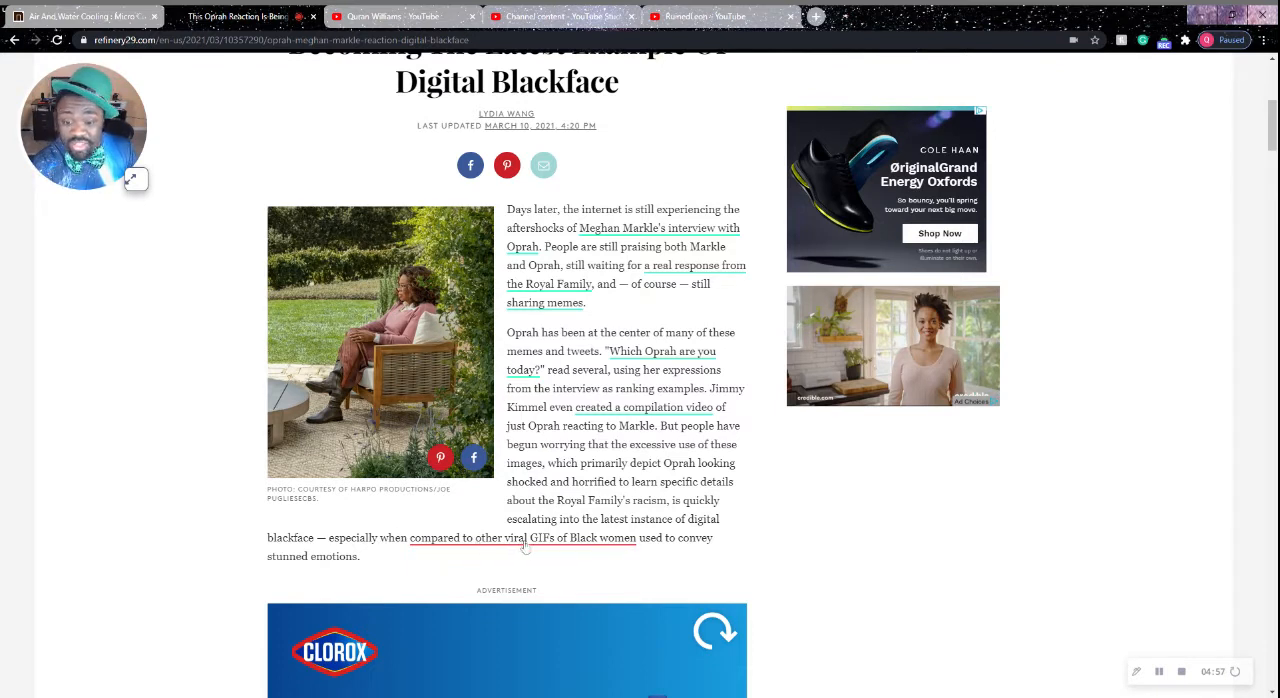
mouse_move(695, 557)
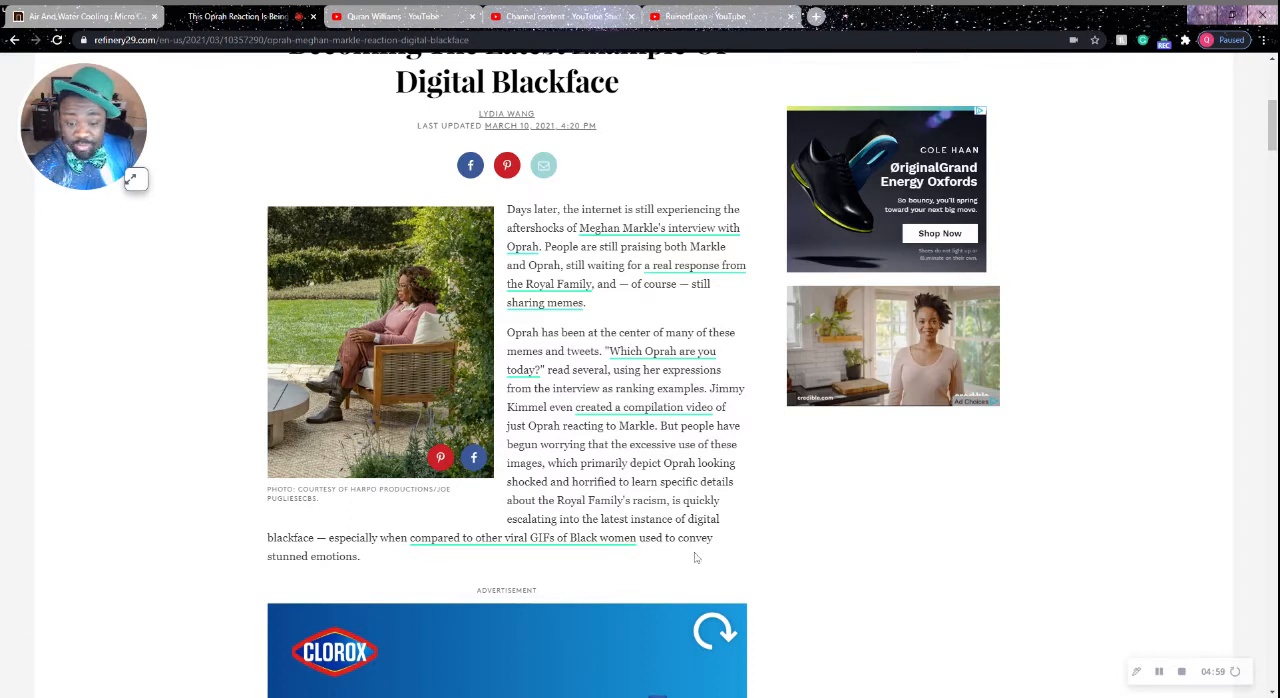
mouse_move(497, 567)
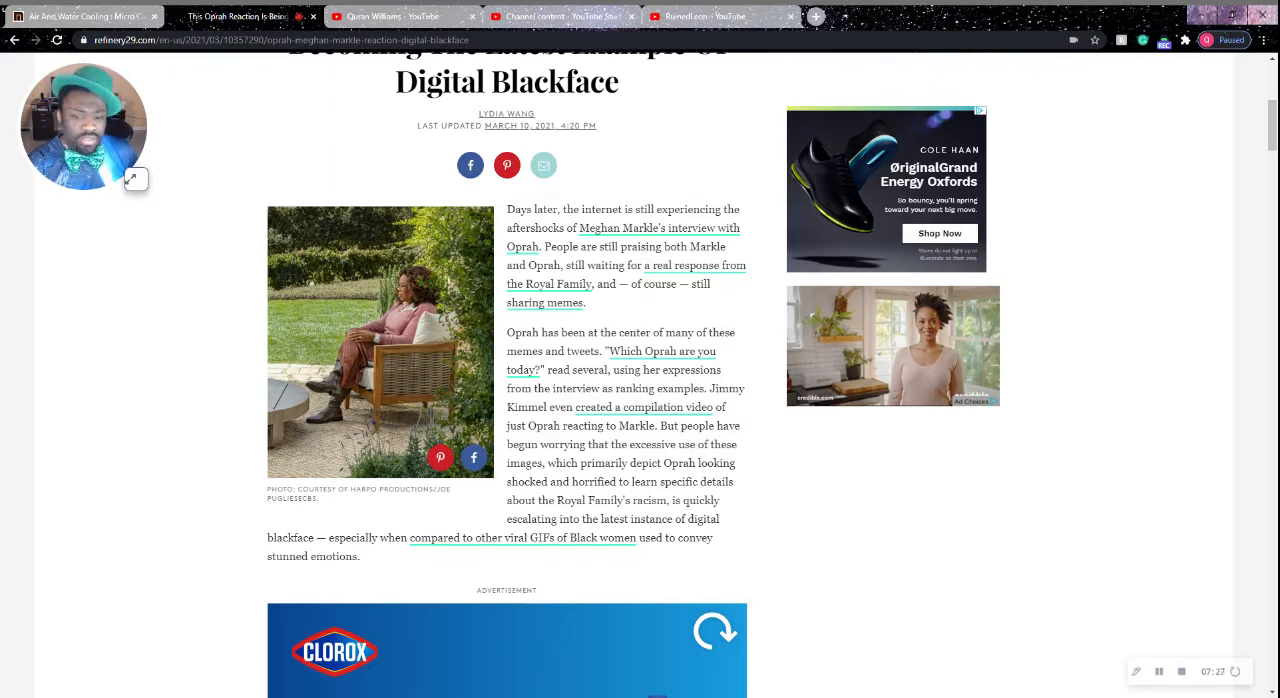
- Scroll past the Clorox ad to the digital blackface origin paragraph and Related Stories
scroll(down, 3)
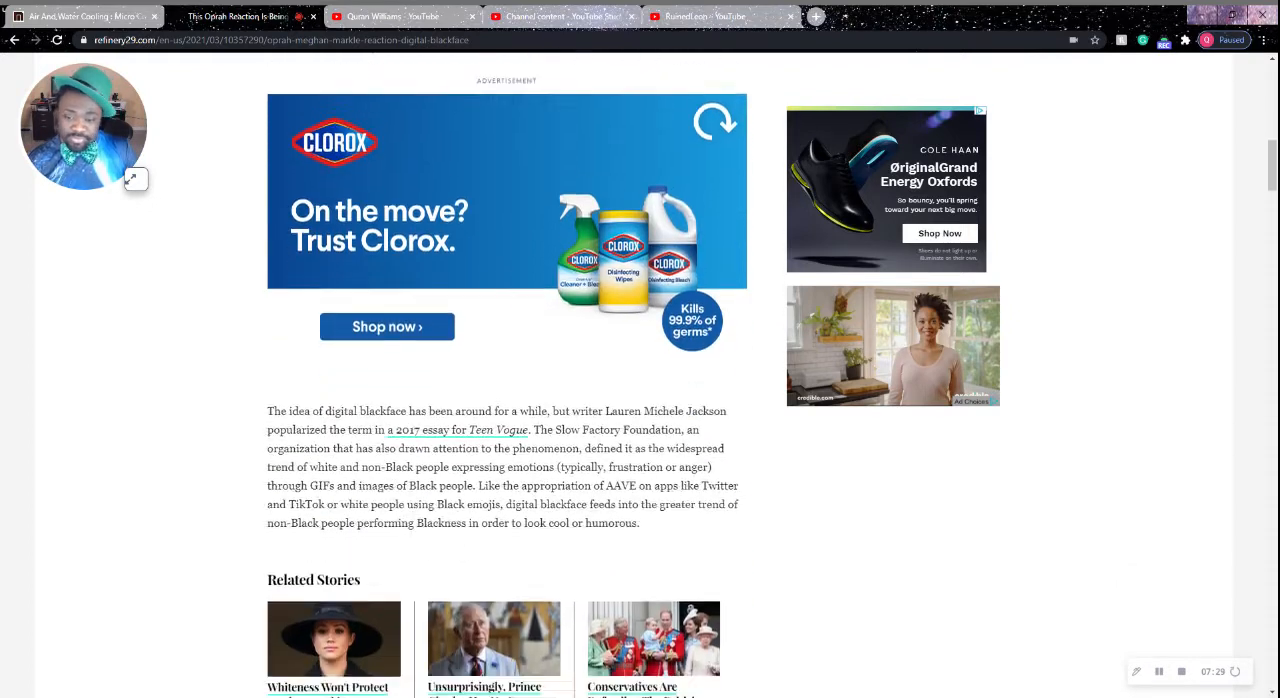
scroll(down, 3)
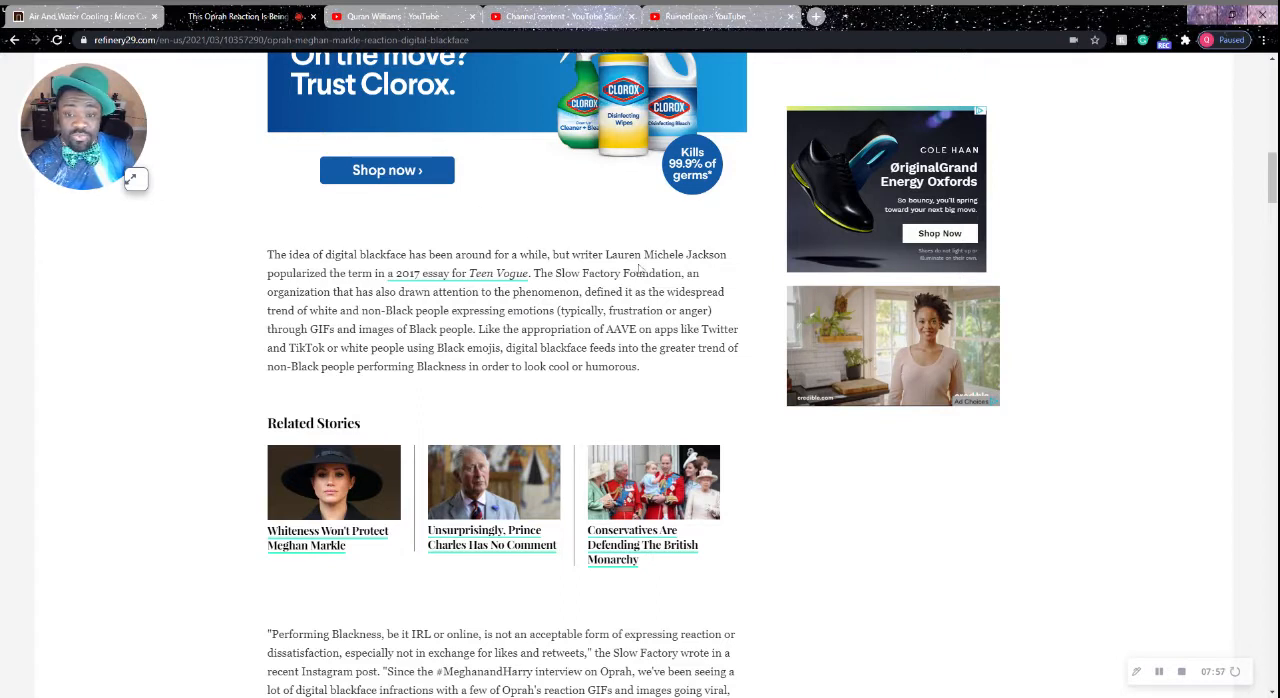
mouse_move(377, 307)
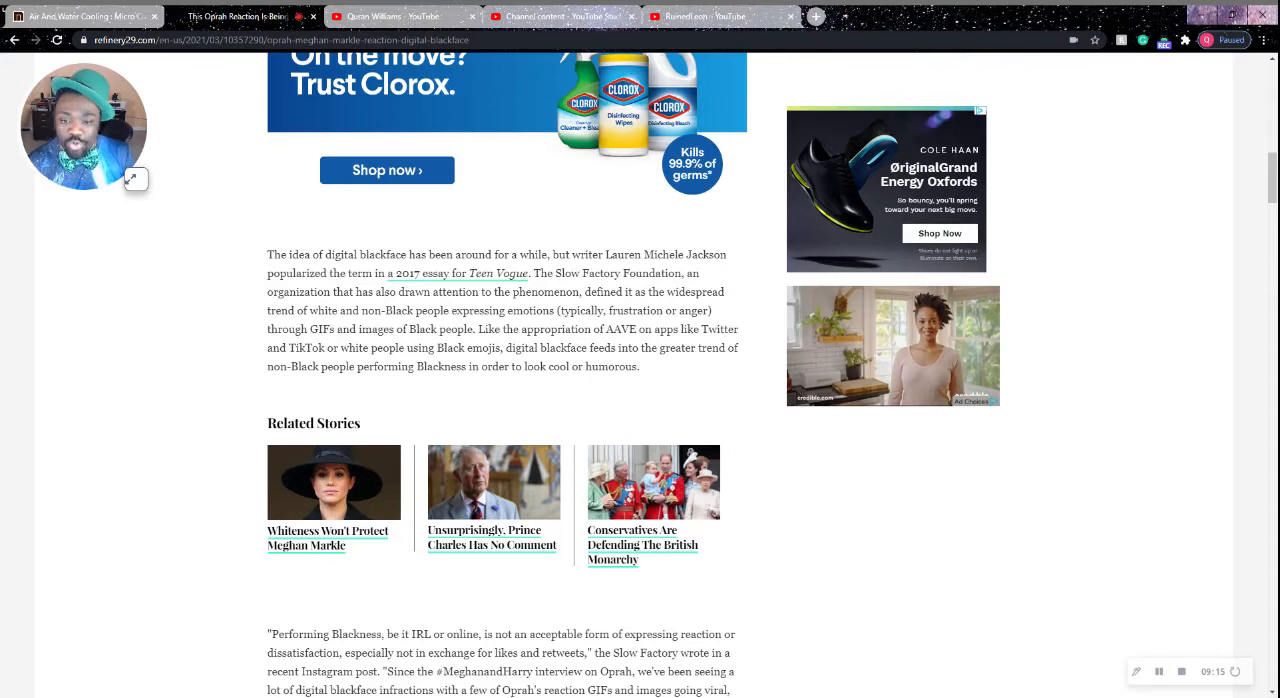
mouse_move(663, 366)
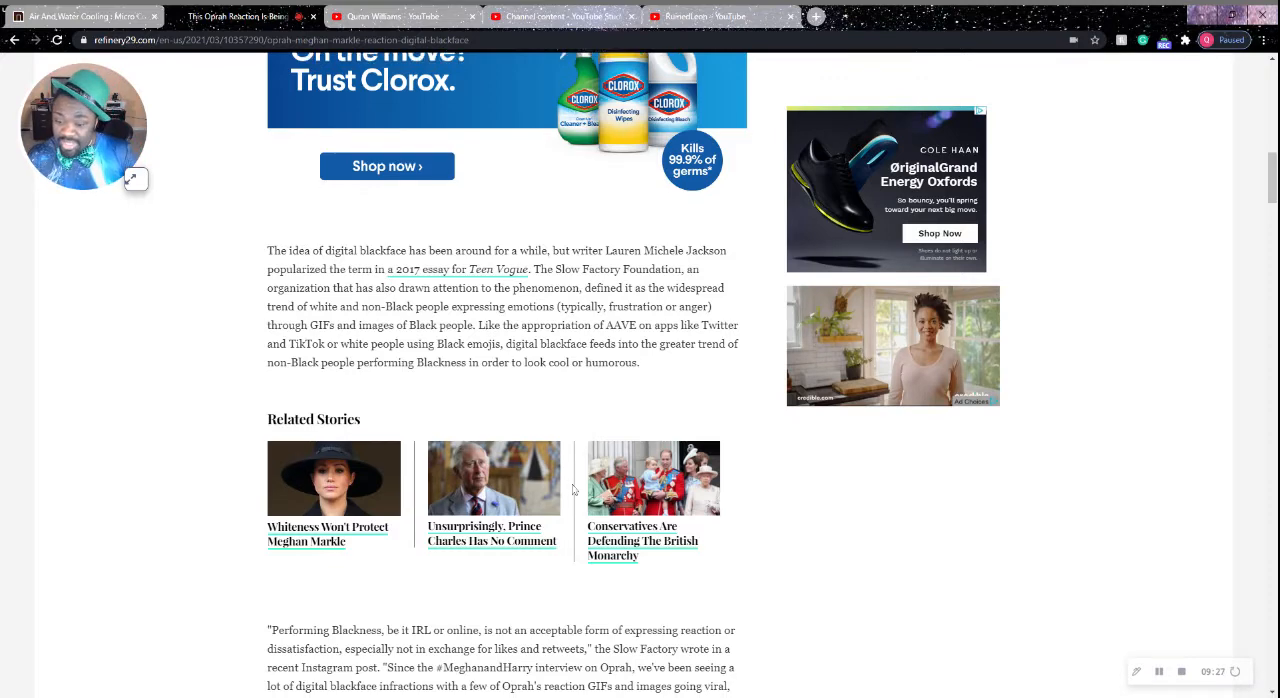
scroll(down, 3)
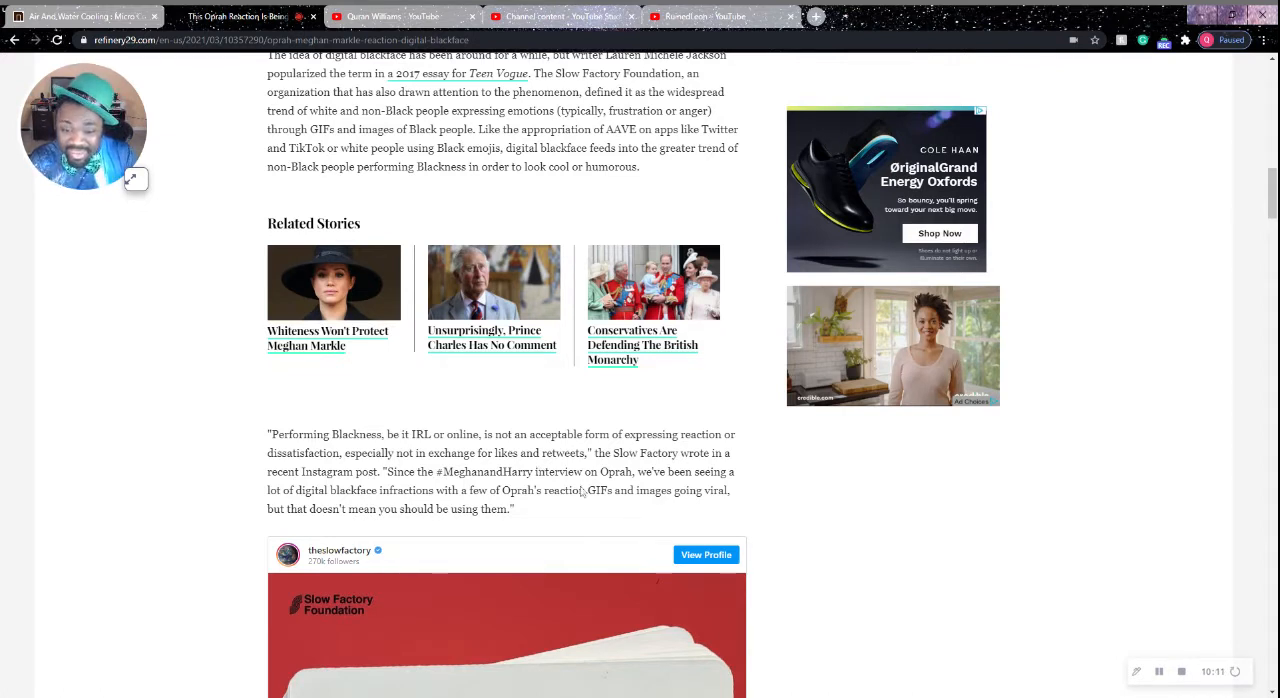
mouse_move(770, 479)
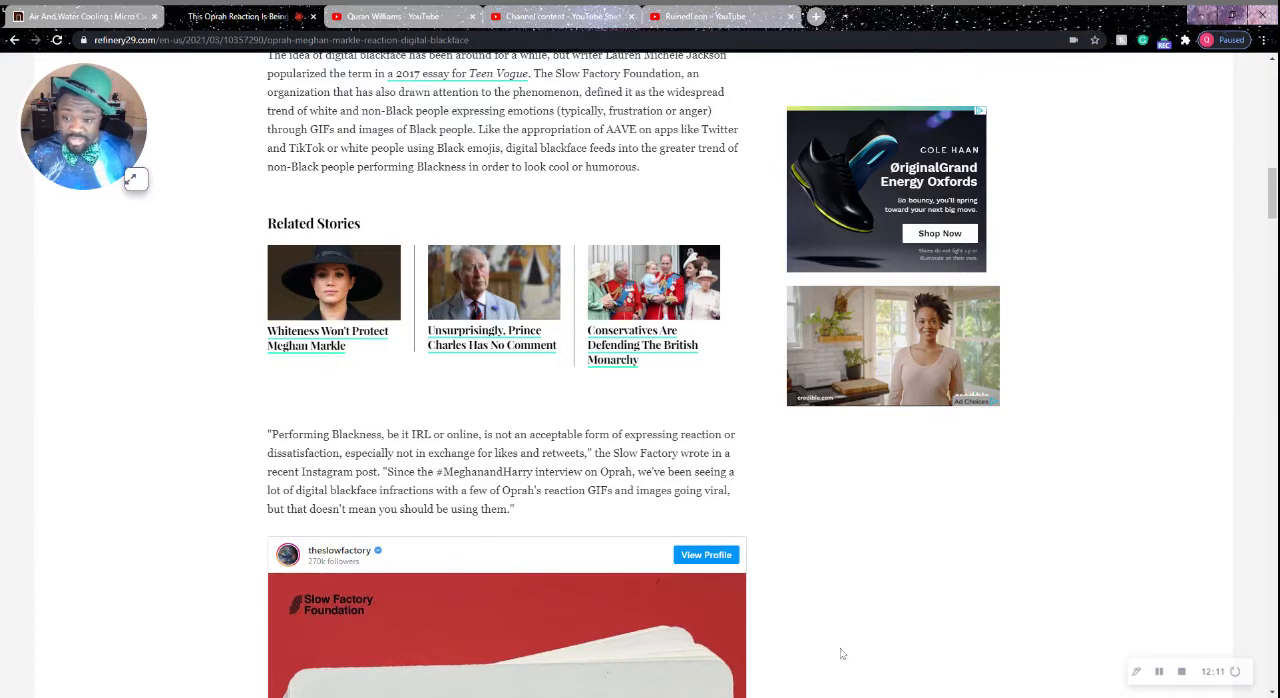
- Scroll to the Slow Factory Instagram card and expand the webcam bubble to full size
scroll(down, 3)
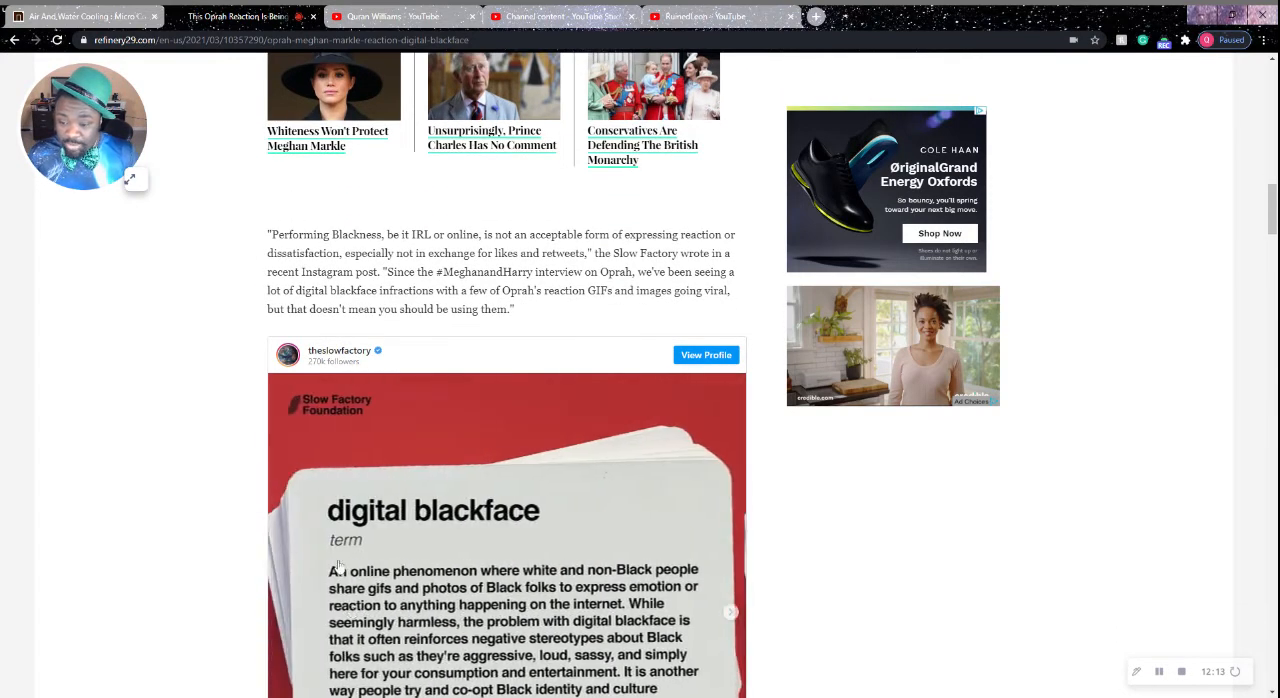
scroll(down, 3)
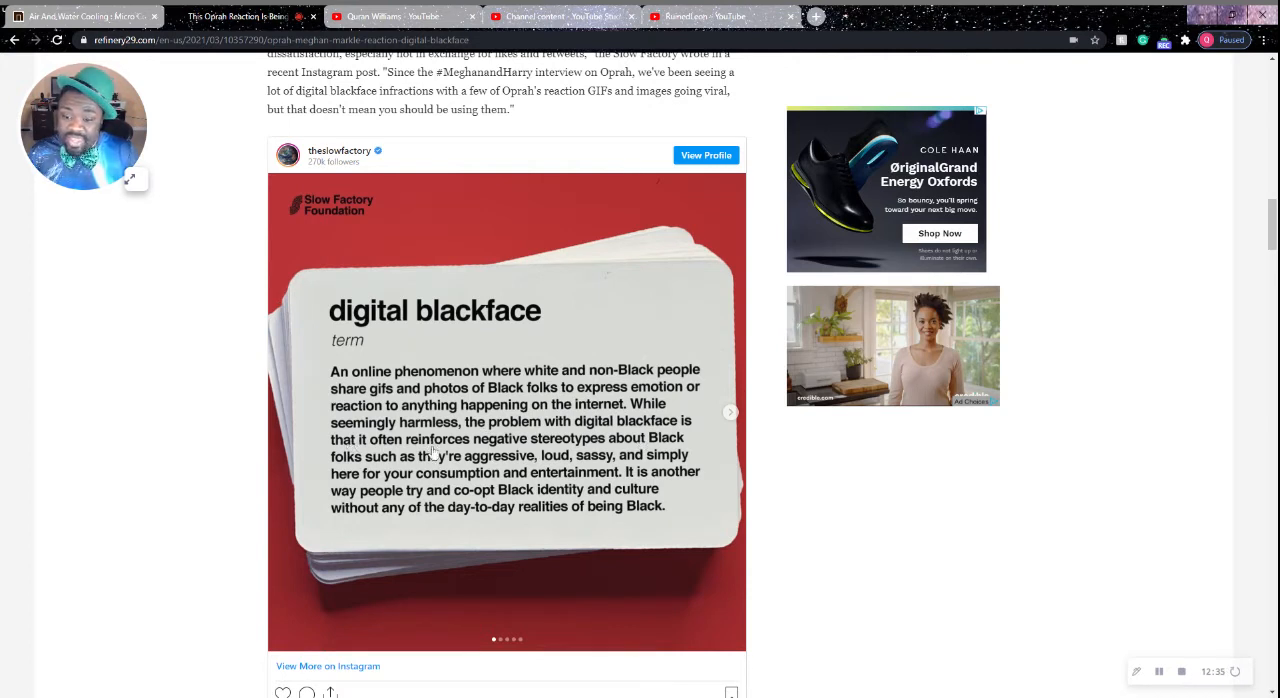
mouse_move(513, 453)
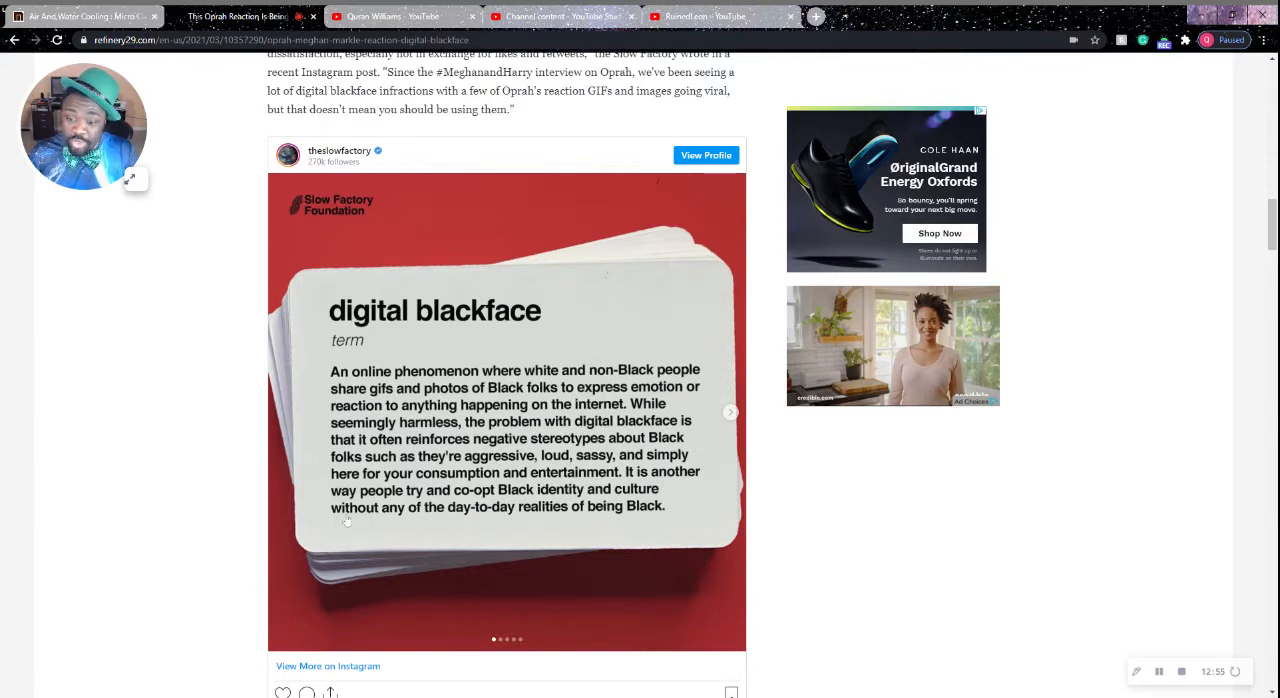
mouse_move(629, 534)
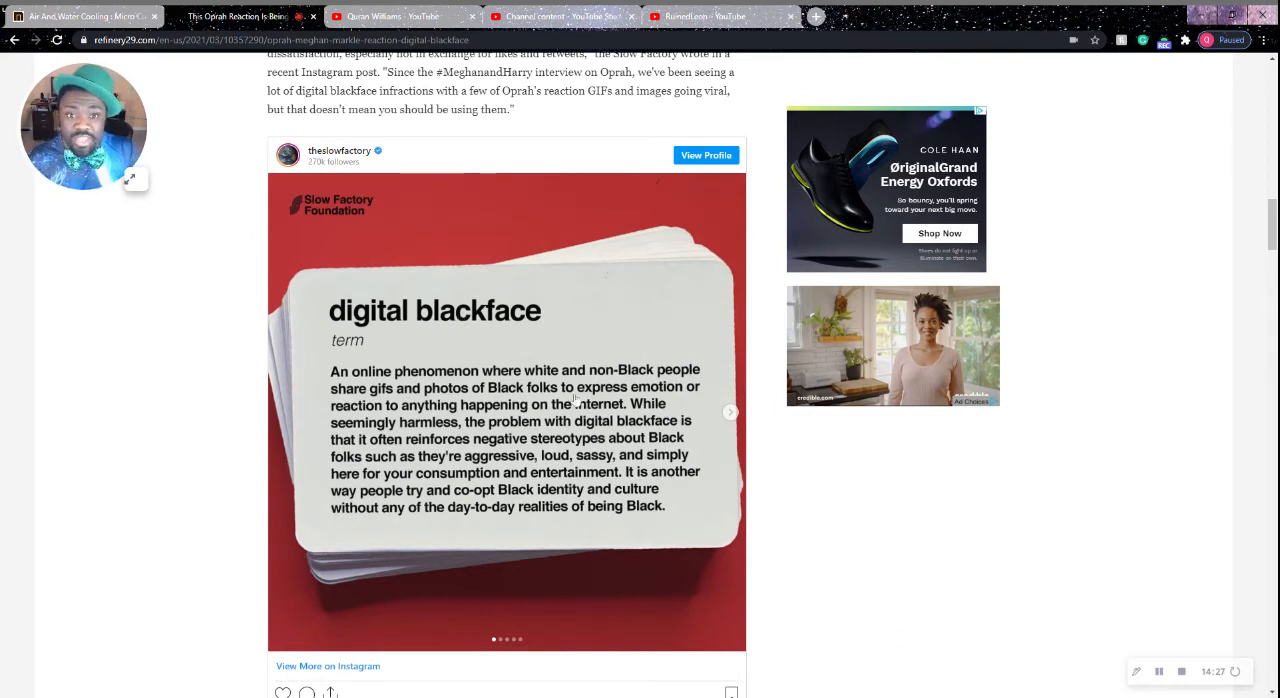
mouse_move(135, 180)
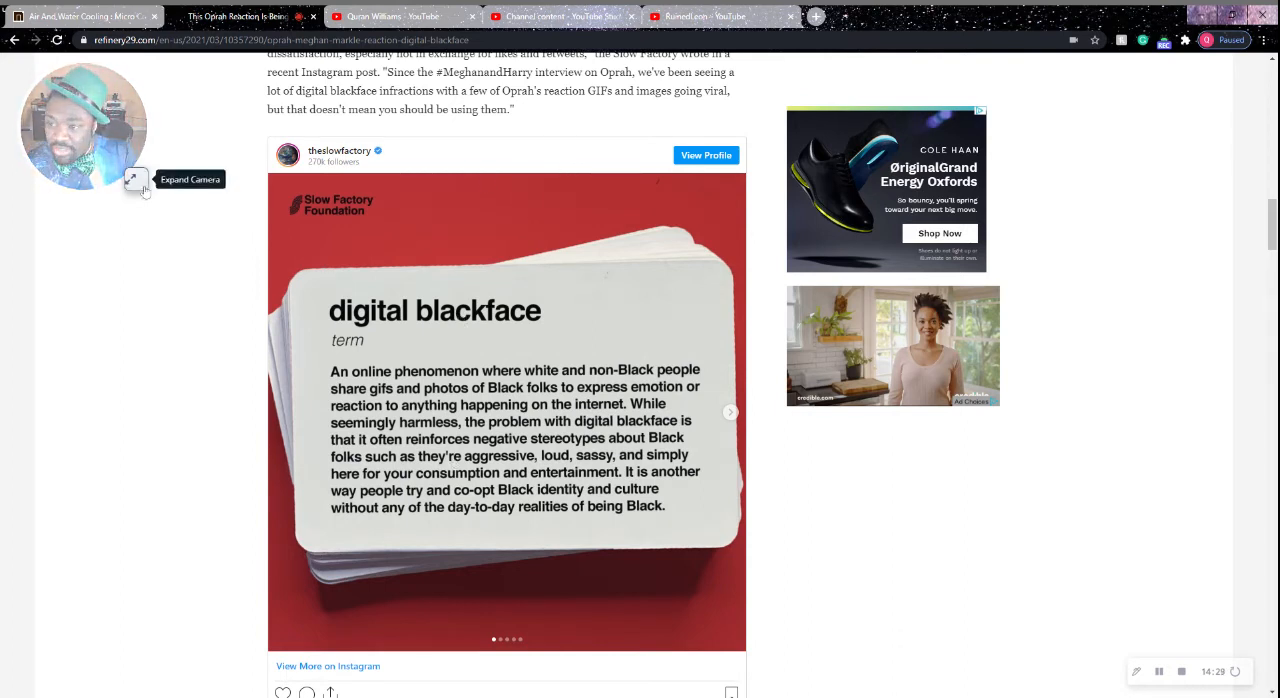
click(135, 180)
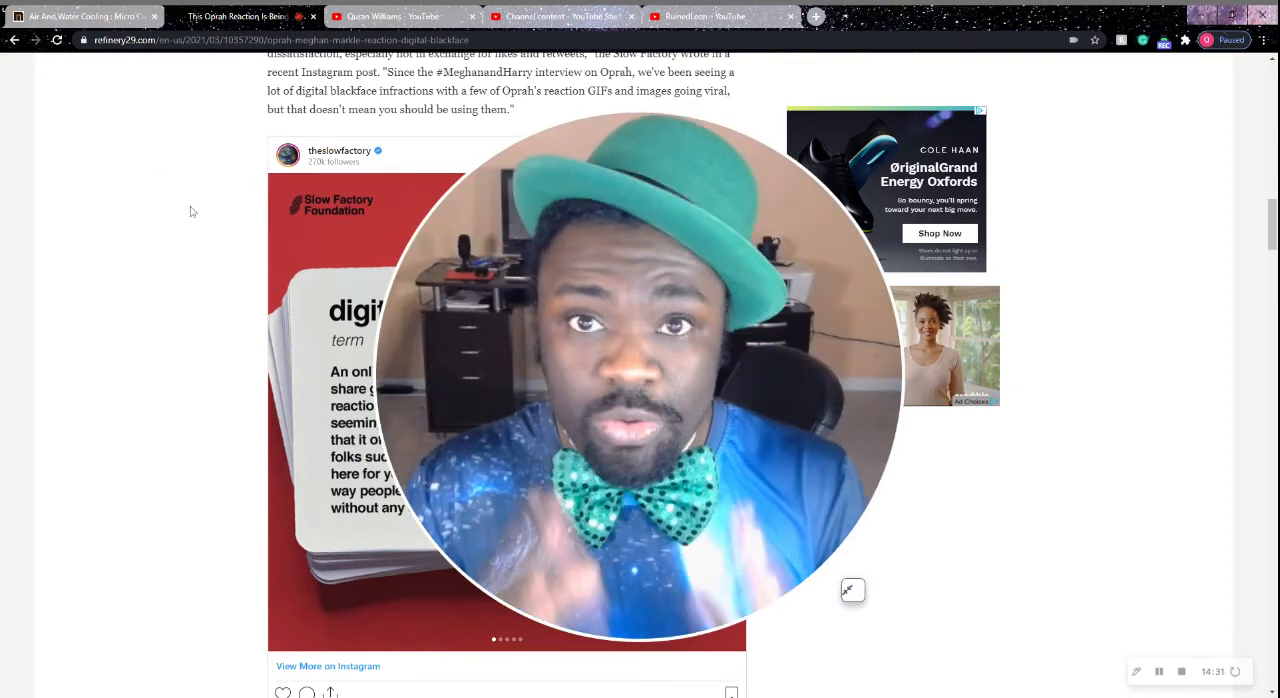